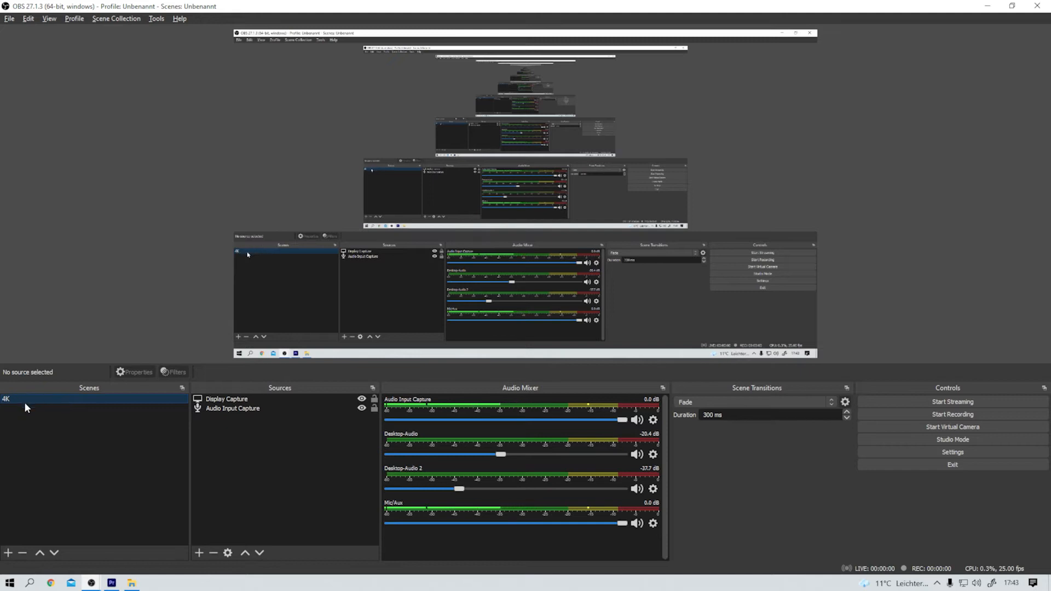
mouse_move(34, 403)
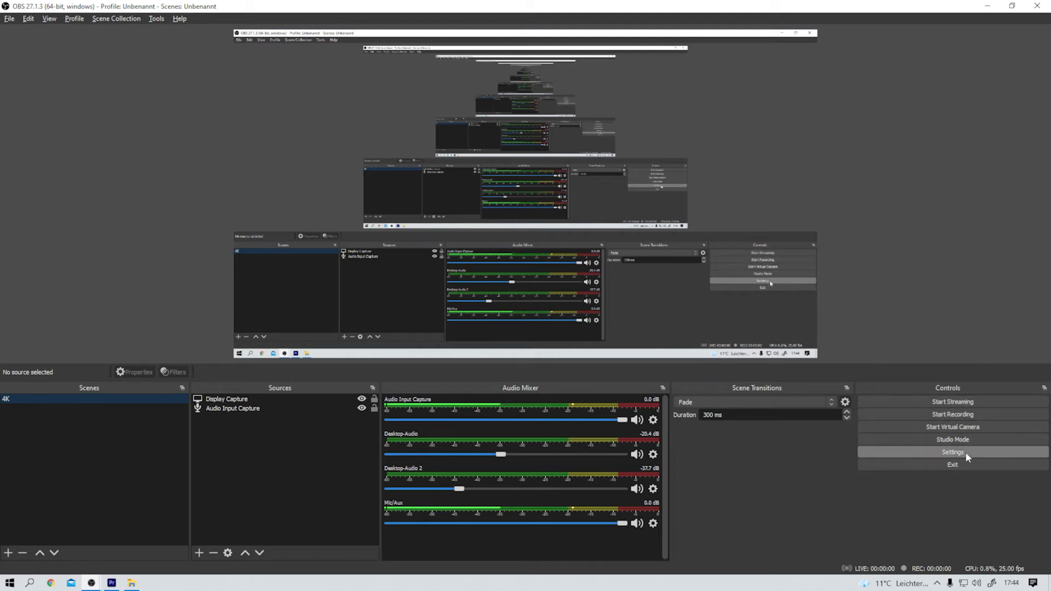
Open the Video page of OBS Settings, showing 1920x1080 base and output resolution.
click(952, 452)
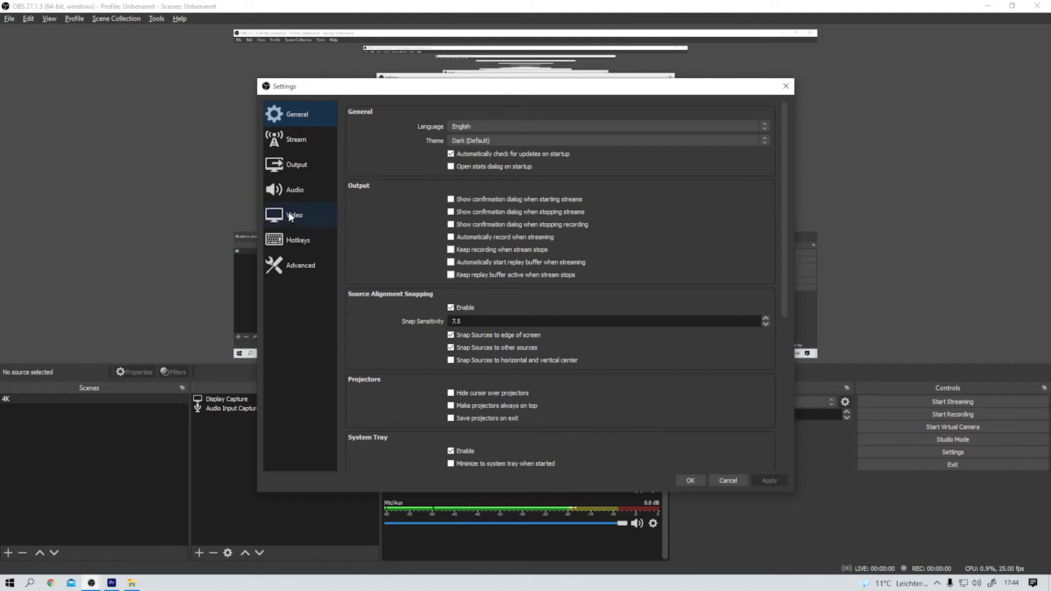
click(294, 215)
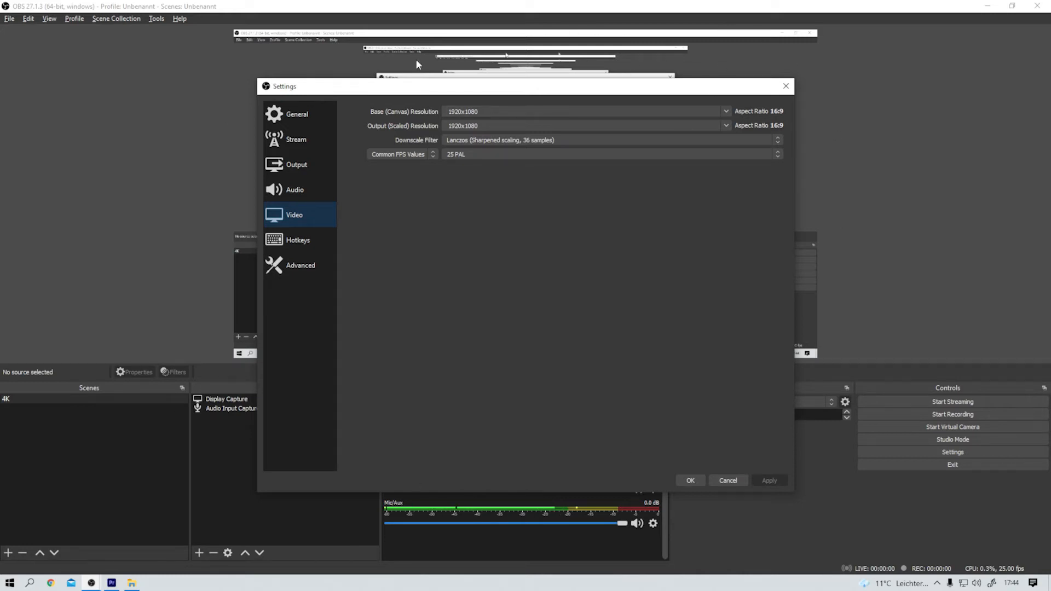
mouse_move(606, 362)
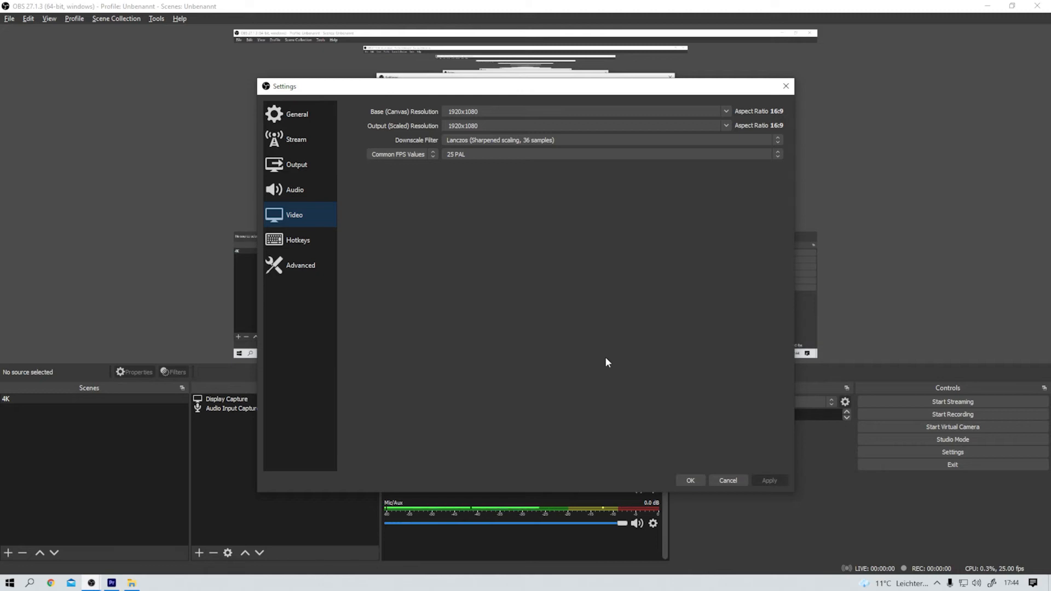
click(723, 111)
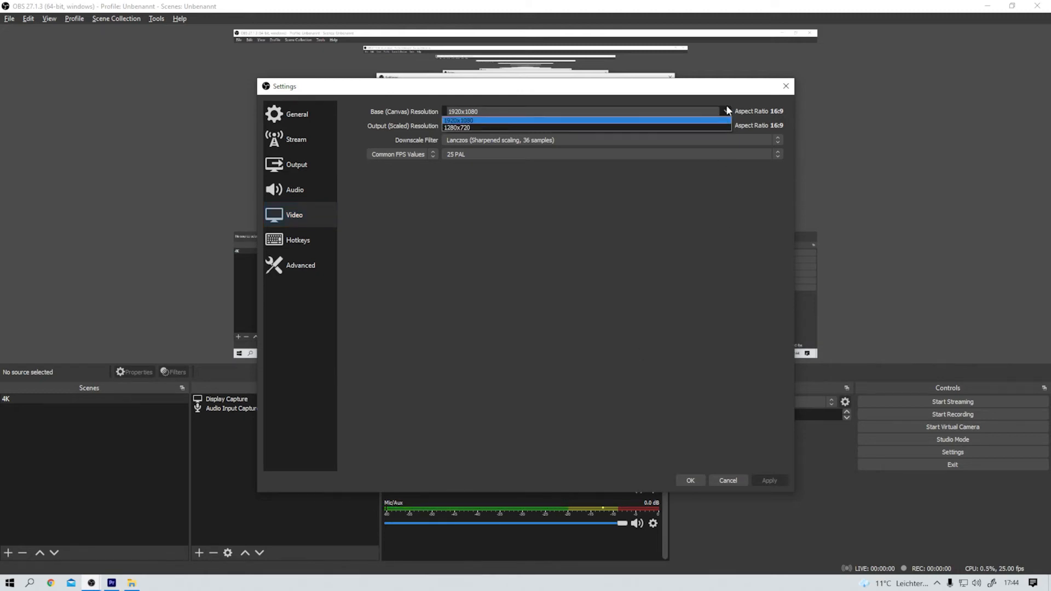
mouse_move(695, 117)
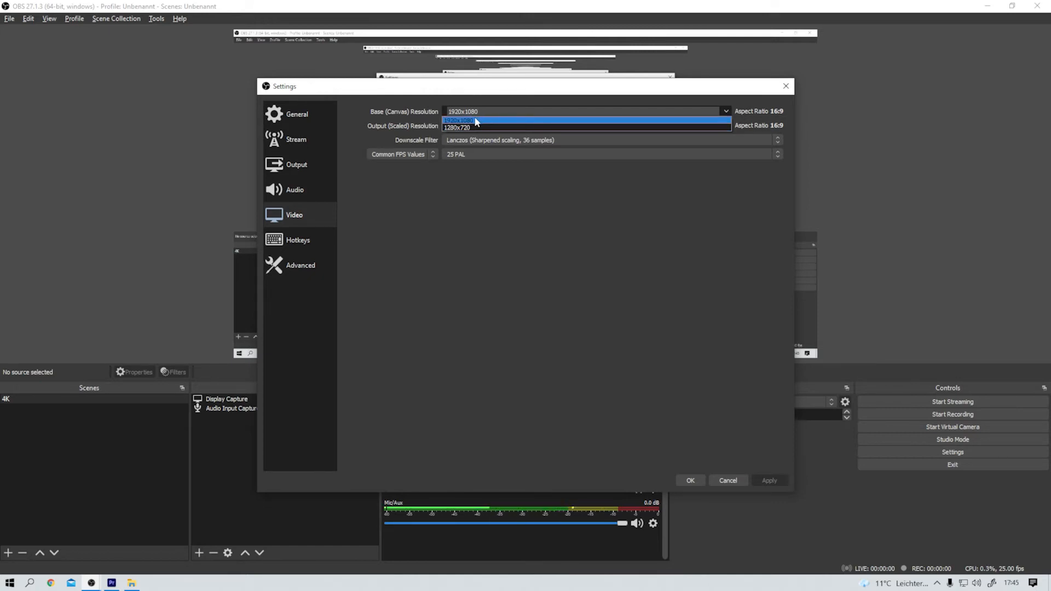
click(461, 120)
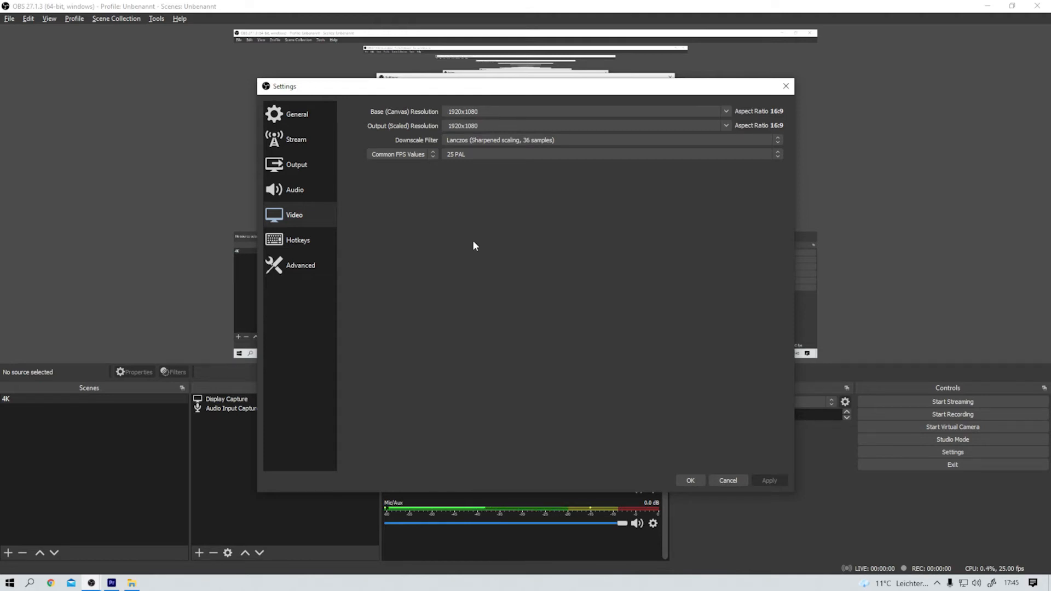
click(471, 111)
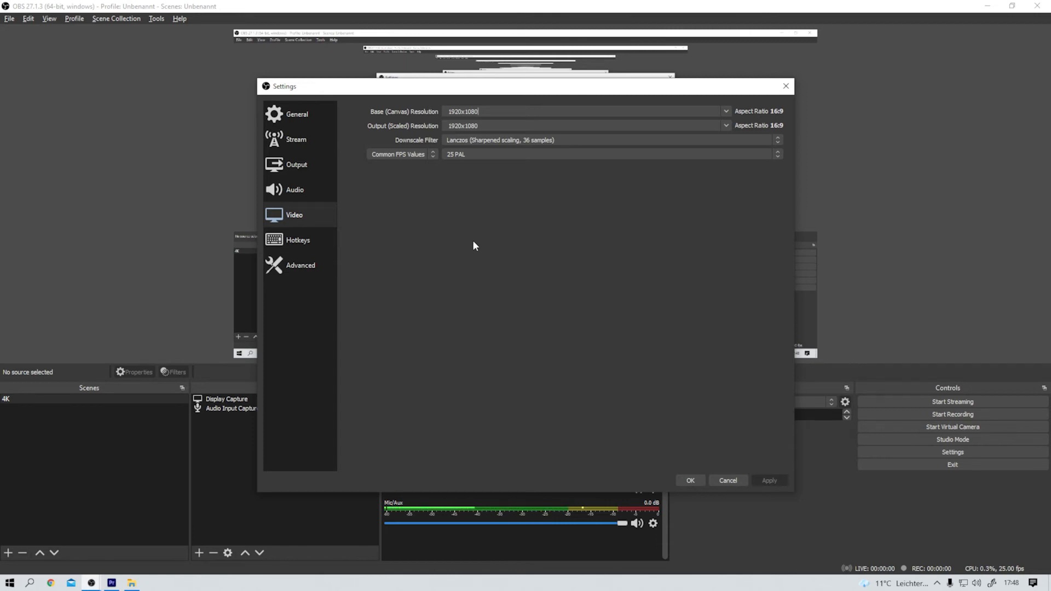
mouse_move(483, 203)
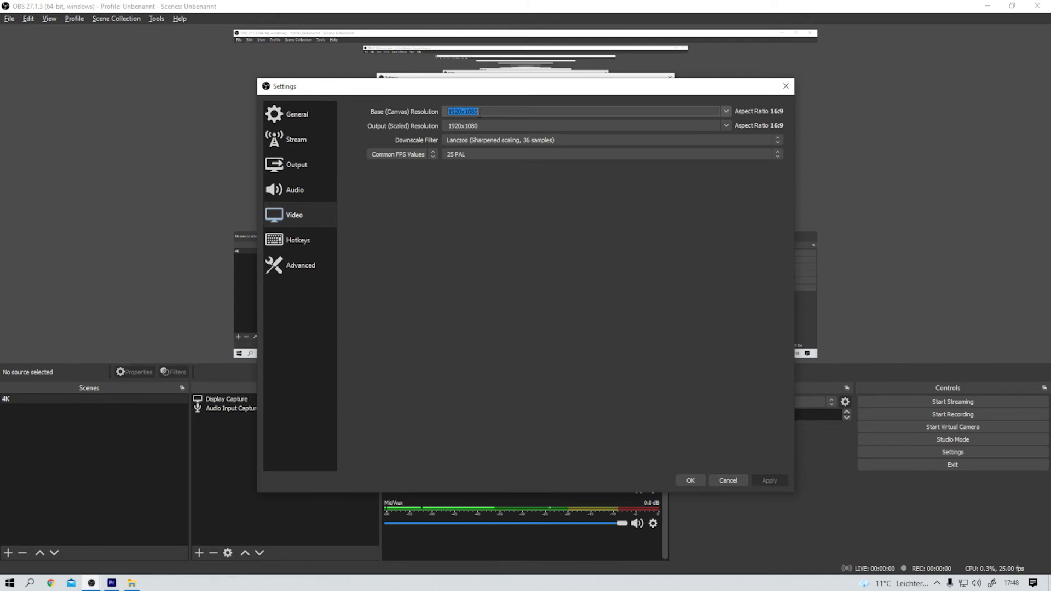
Enter 3840x2160 for base canvas and output resolution, then apply.
text(3840x2160)
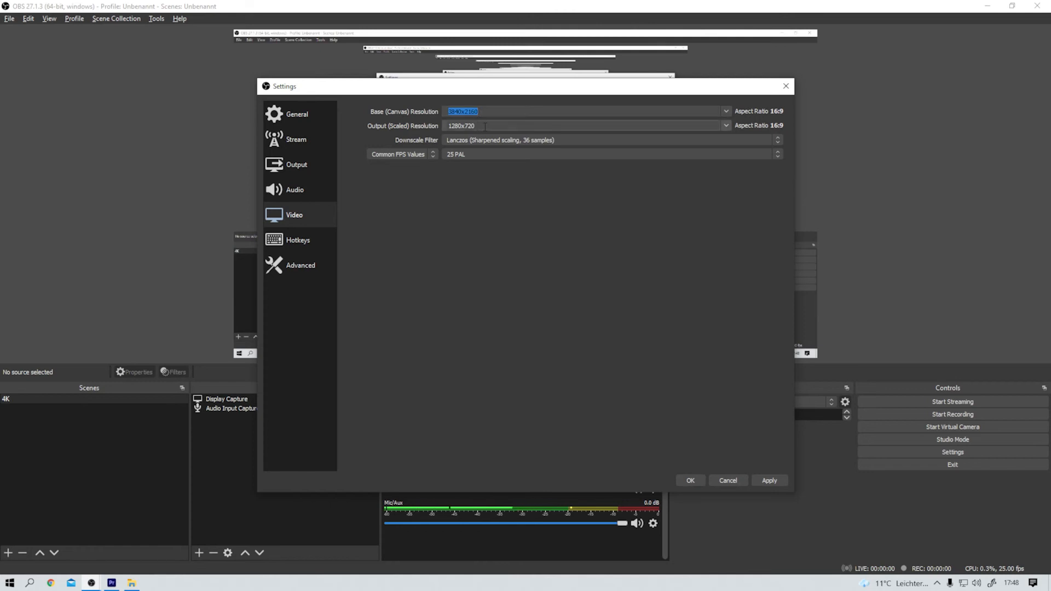
text(3840x2160)
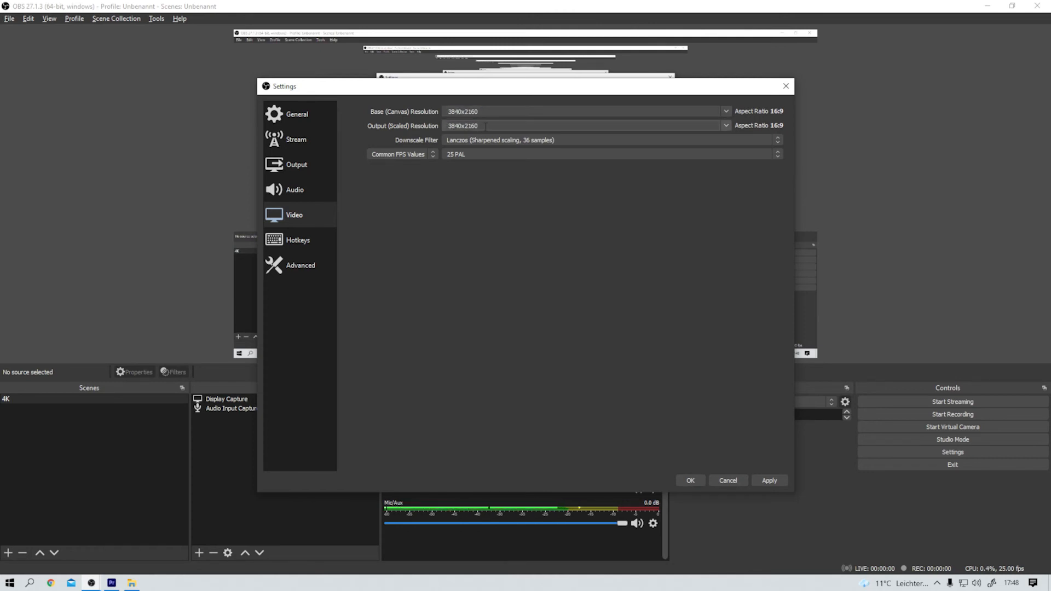
click(769, 481)
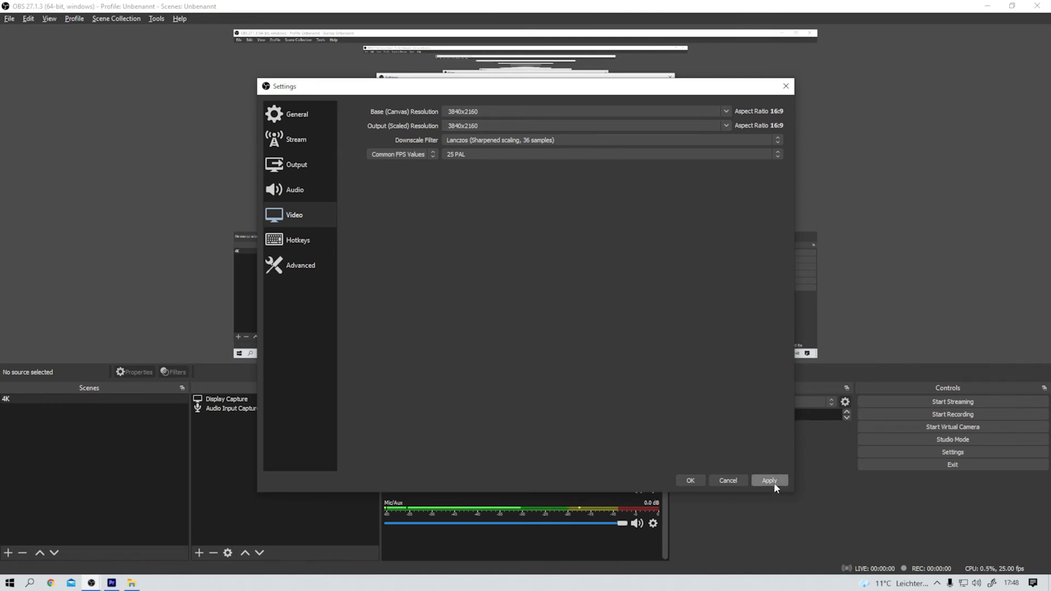
click(769, 480)
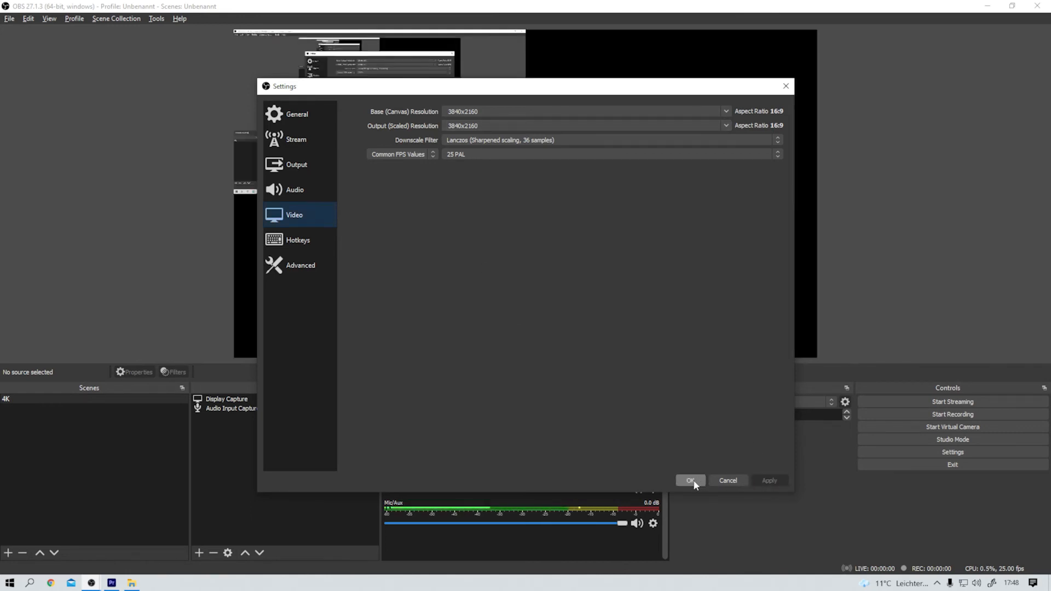
Close Settings and drag the Display Capture corner to fill the 4K canvas.
click(691, 480)
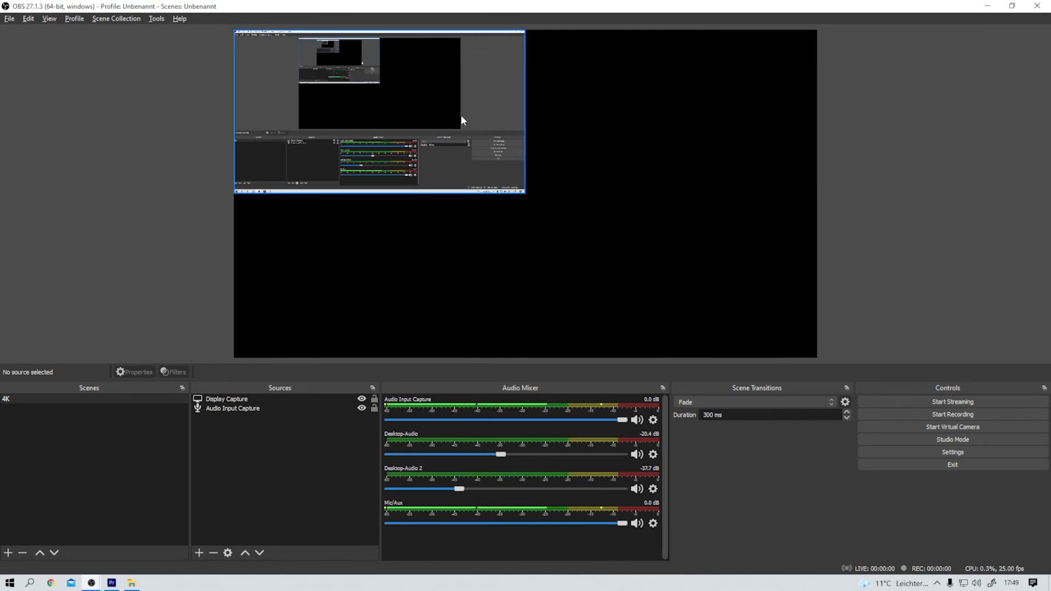
click(226, 398)
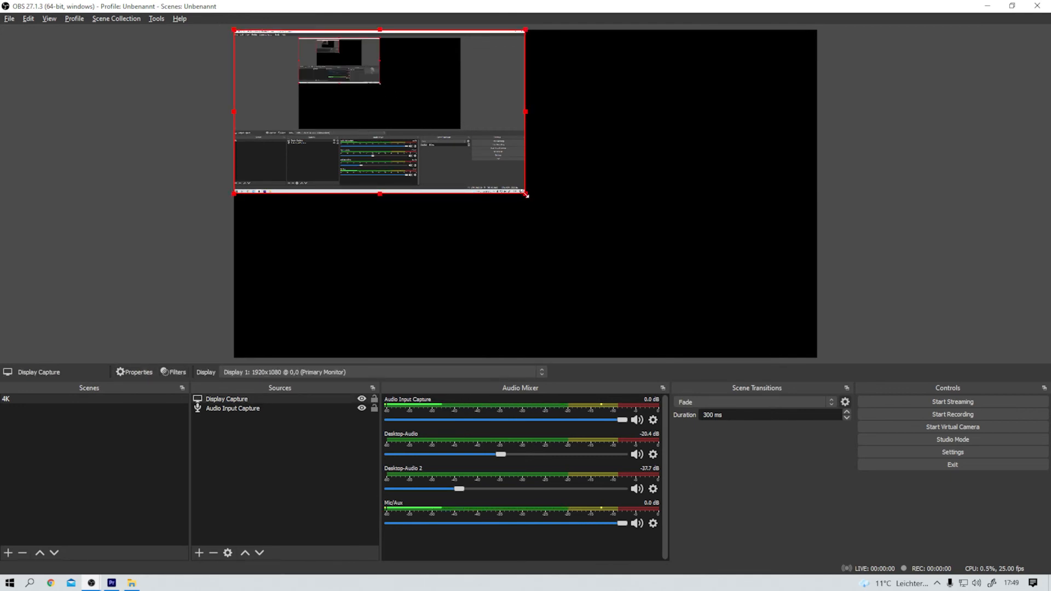
drag(525, 194, 757, 328)
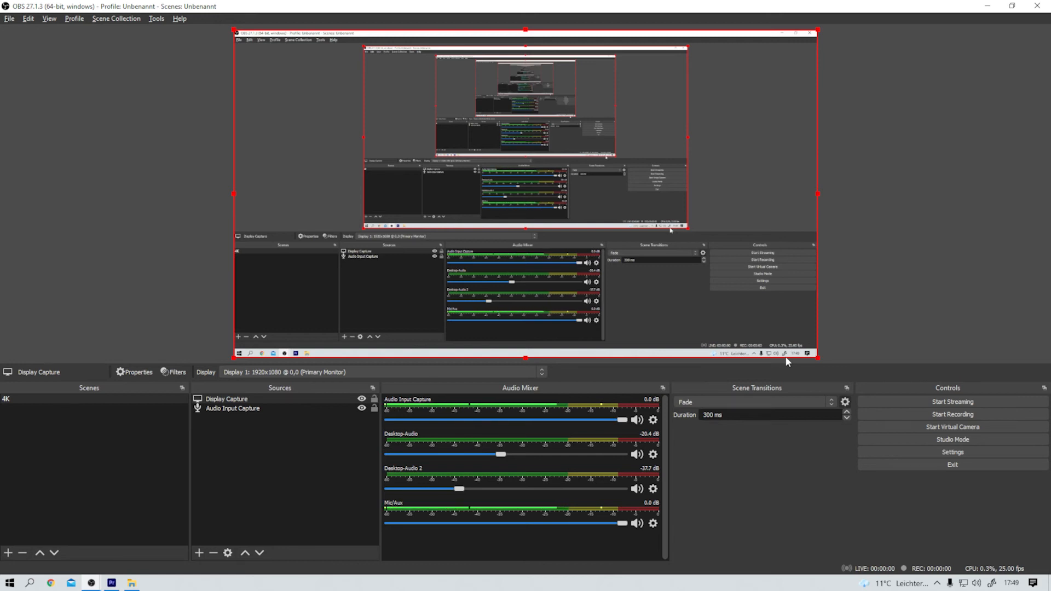
mouse_move(786, 355)
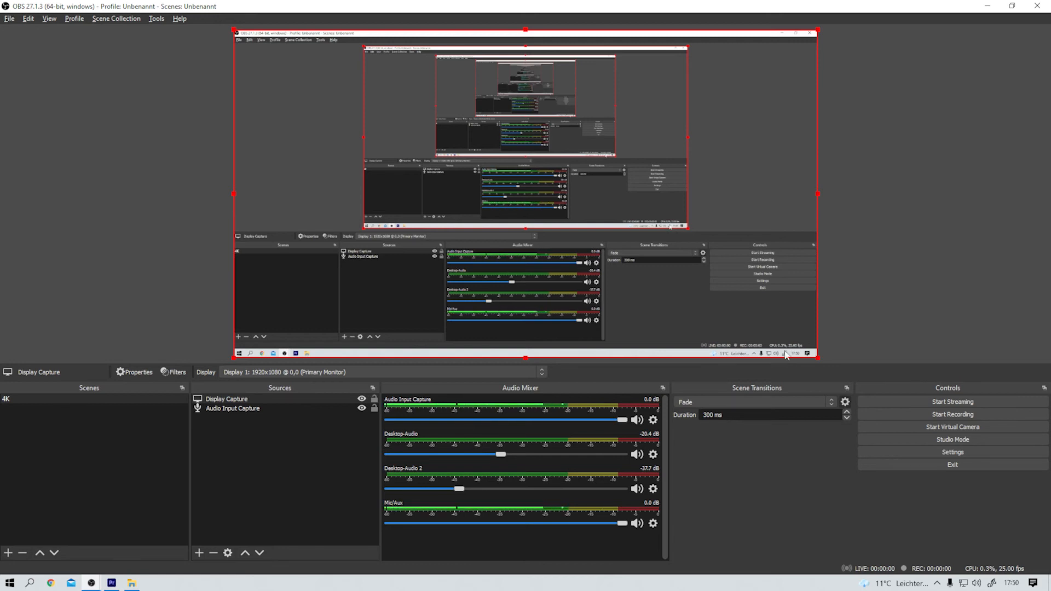